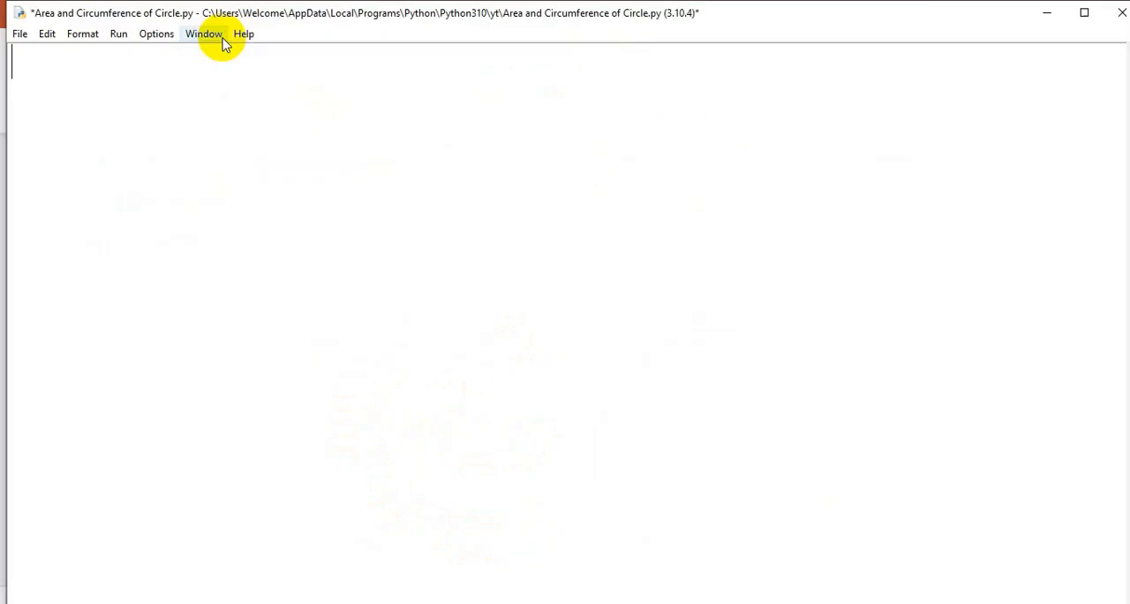
Step: Read the radius r as an integer from input with the prompt "Enter the Radius"
type("r=")
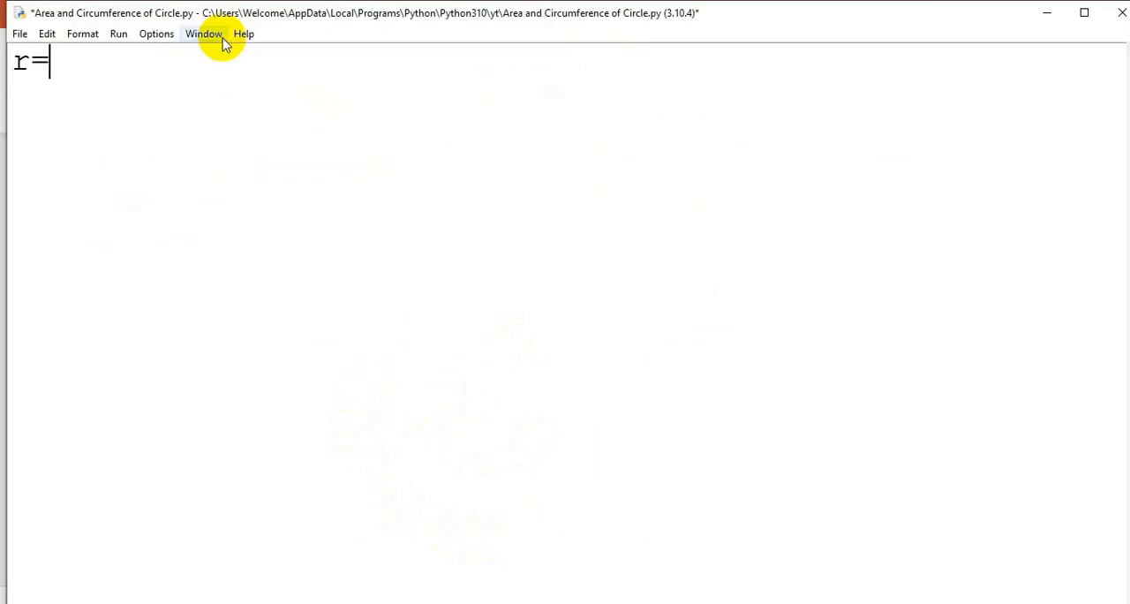
type("int(")
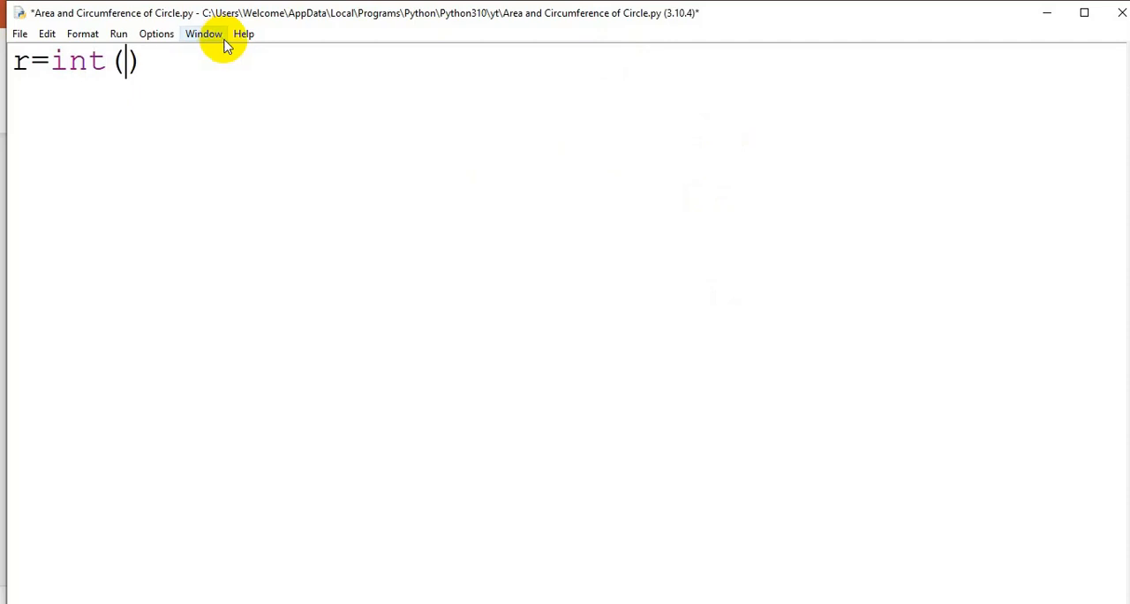
type("i")
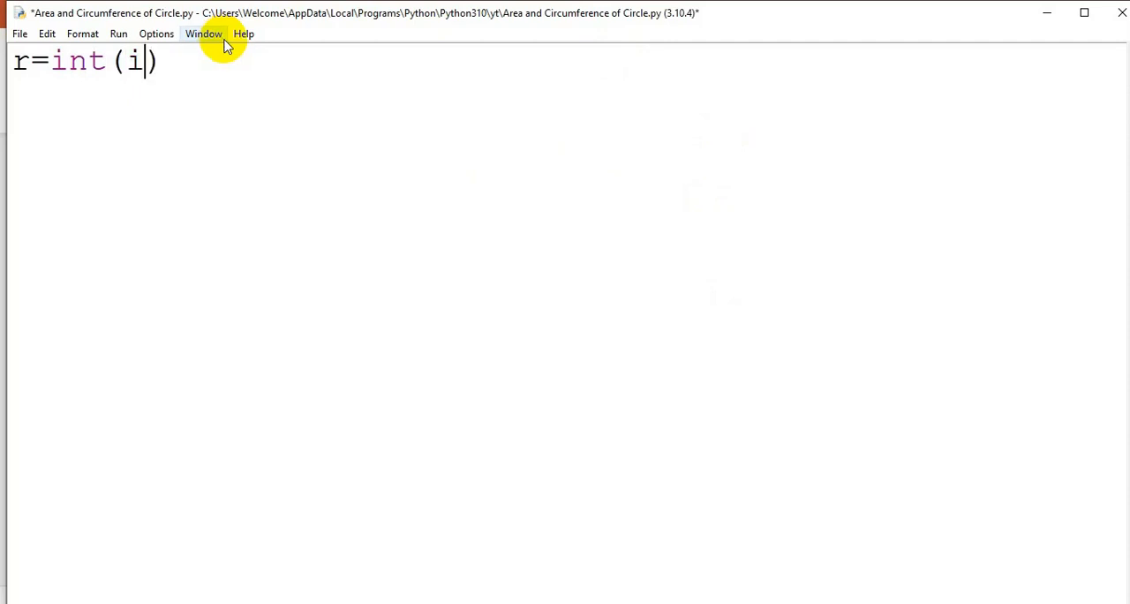
type("nput()")
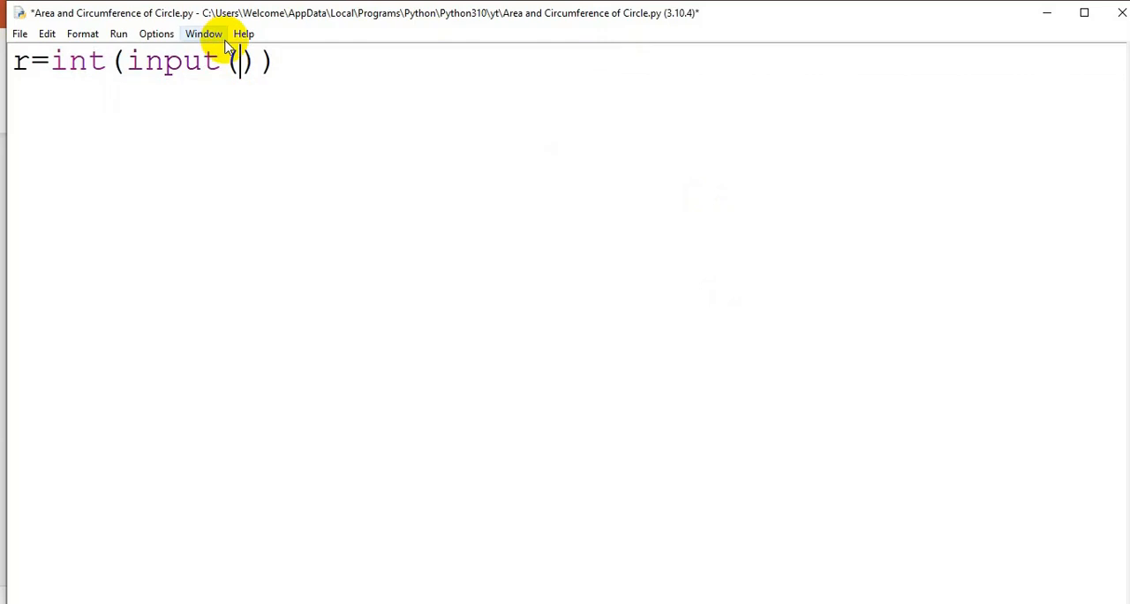
type("\"\"")
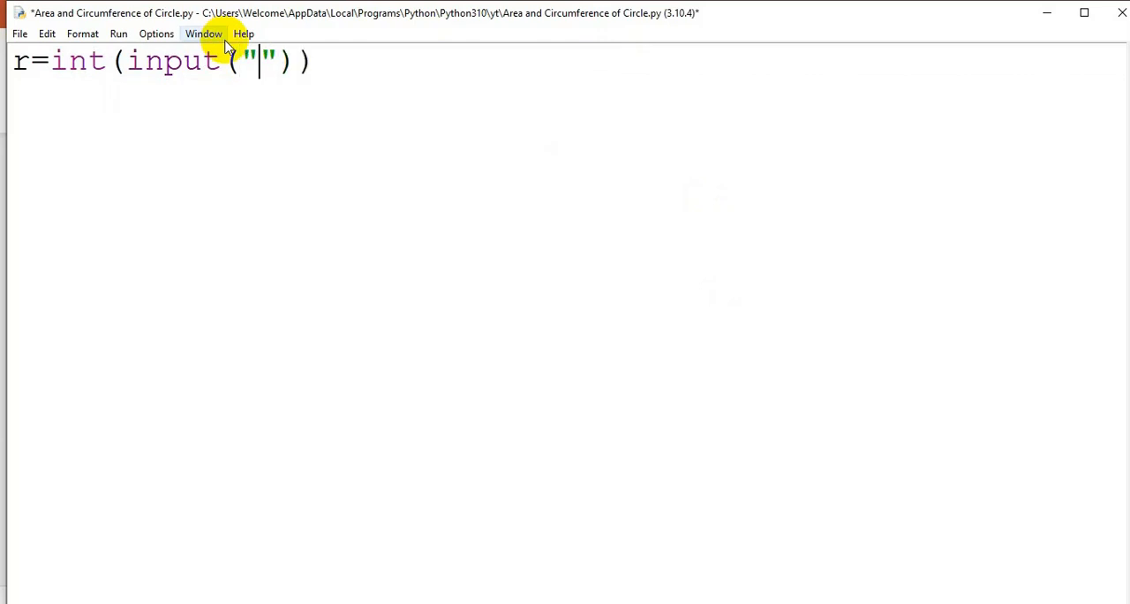
type("Enter the Ra")
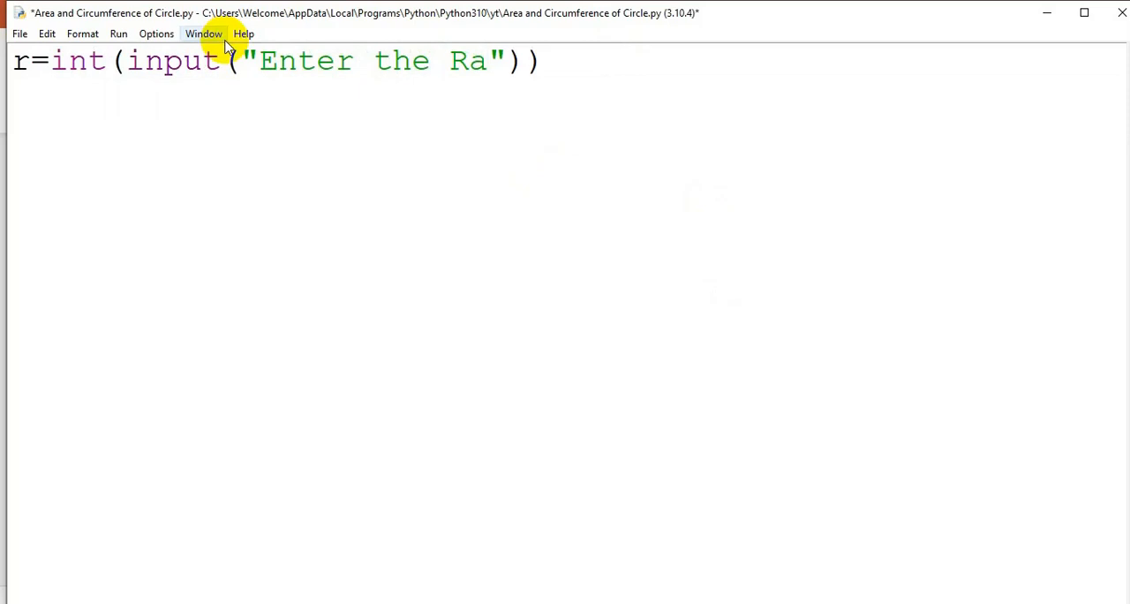
type("dius")
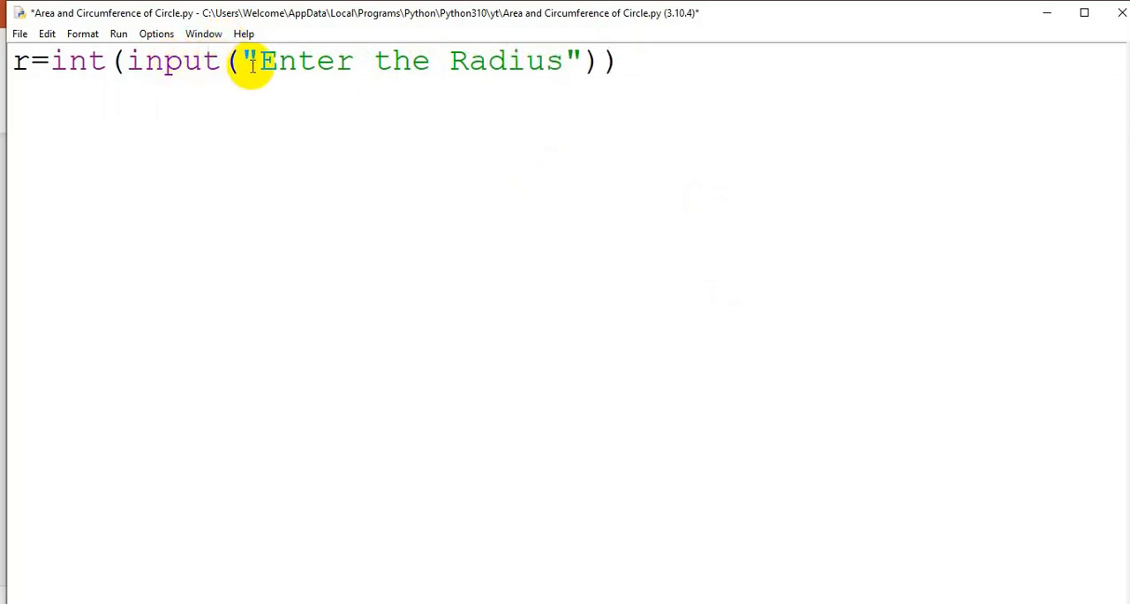
Step: Compute the circle area as Area=3.14*r*r on the next line
left_click(563, 60)
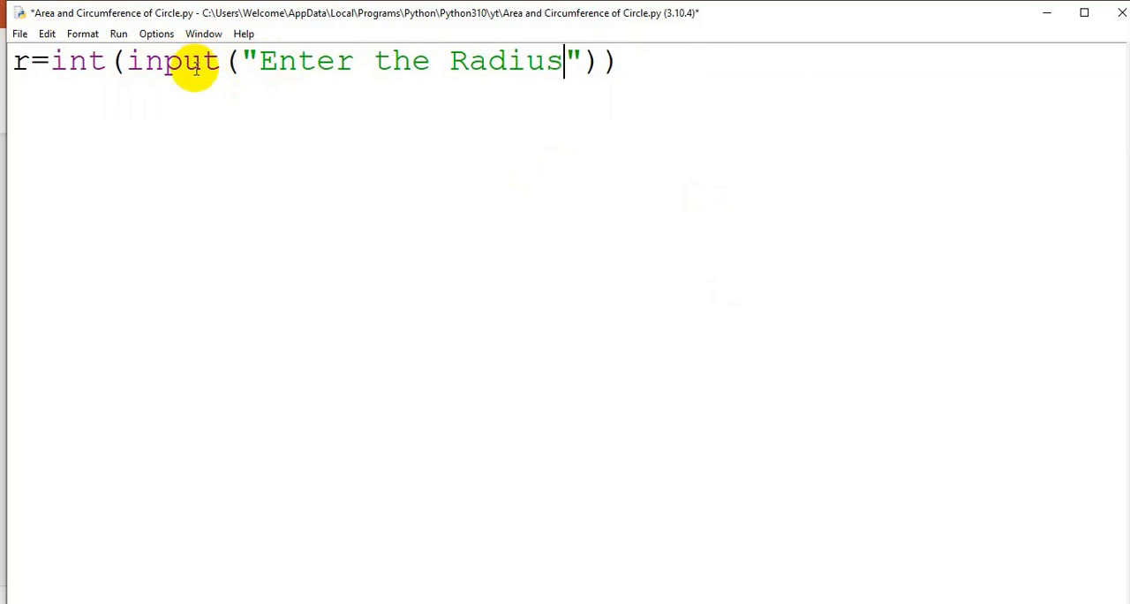
mouse_move(124, 60)
type("A")
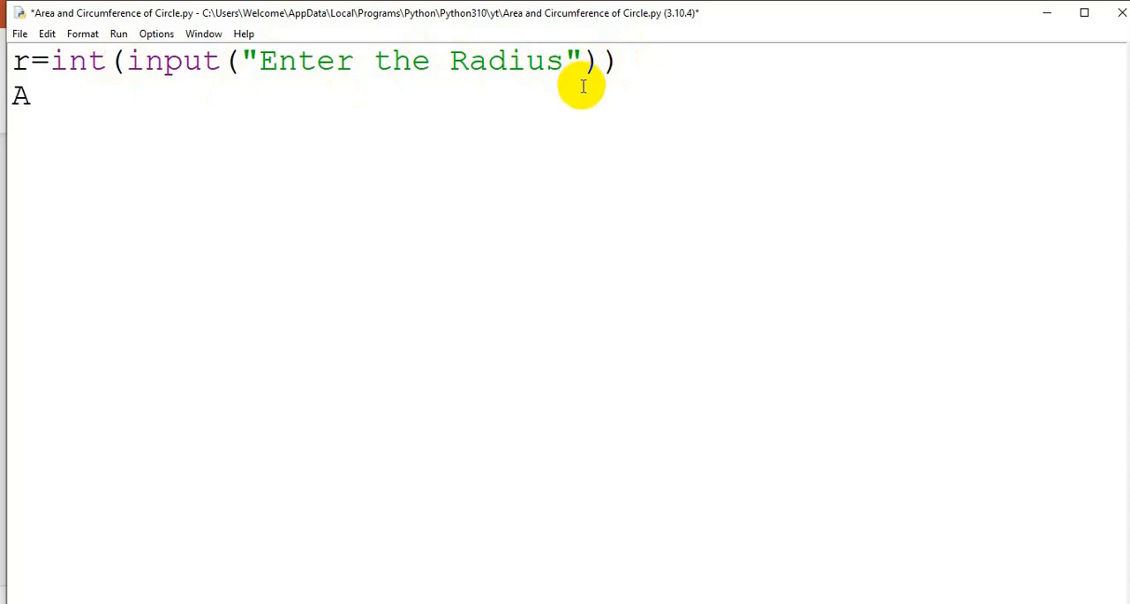
type("rea=")
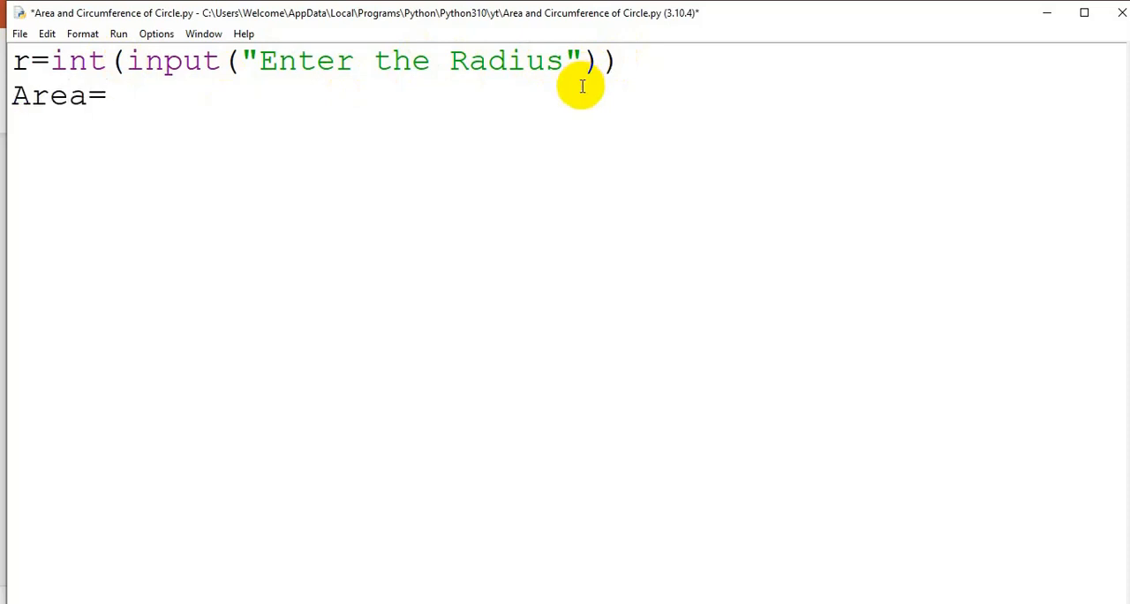
type("3.14")
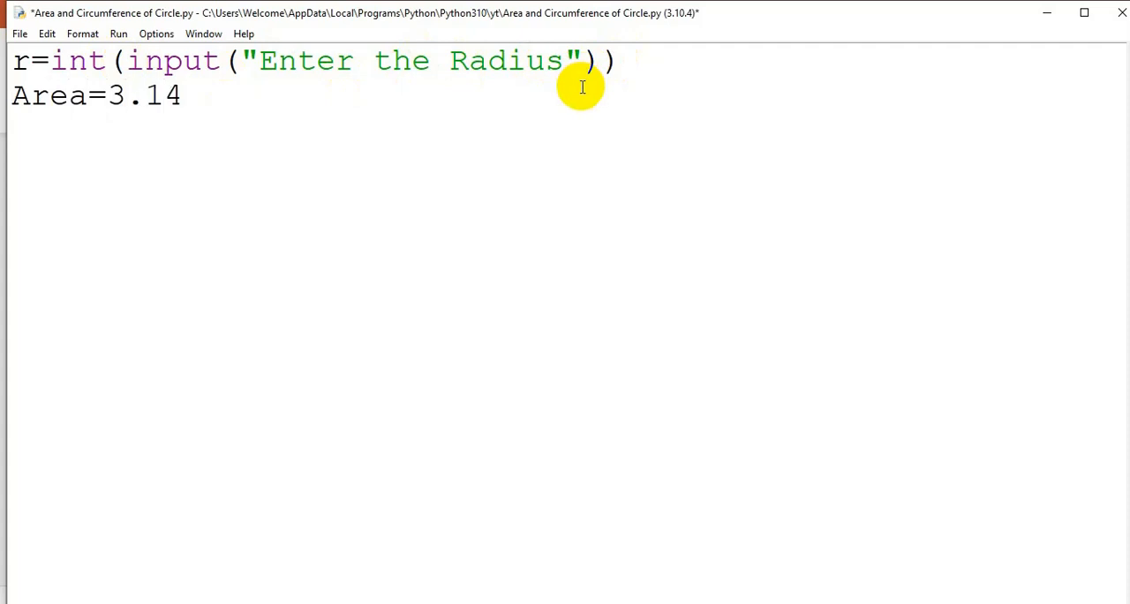
type("*r")
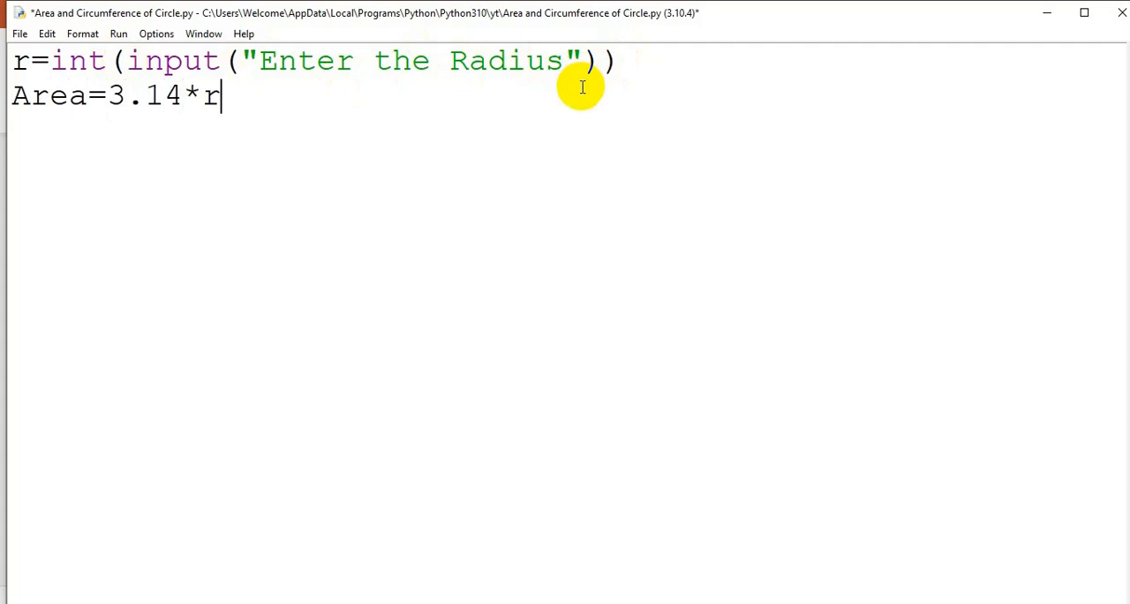
type("*r")
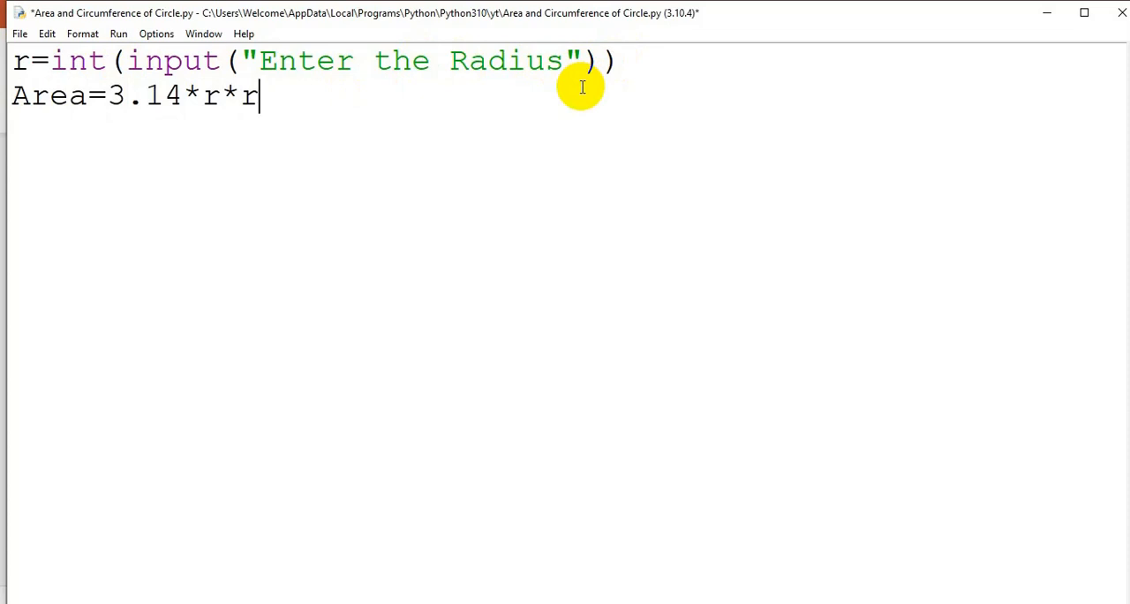
Step: Compute the circumference as Cr=2*3.14*r and begin a print call below it
key("enter")
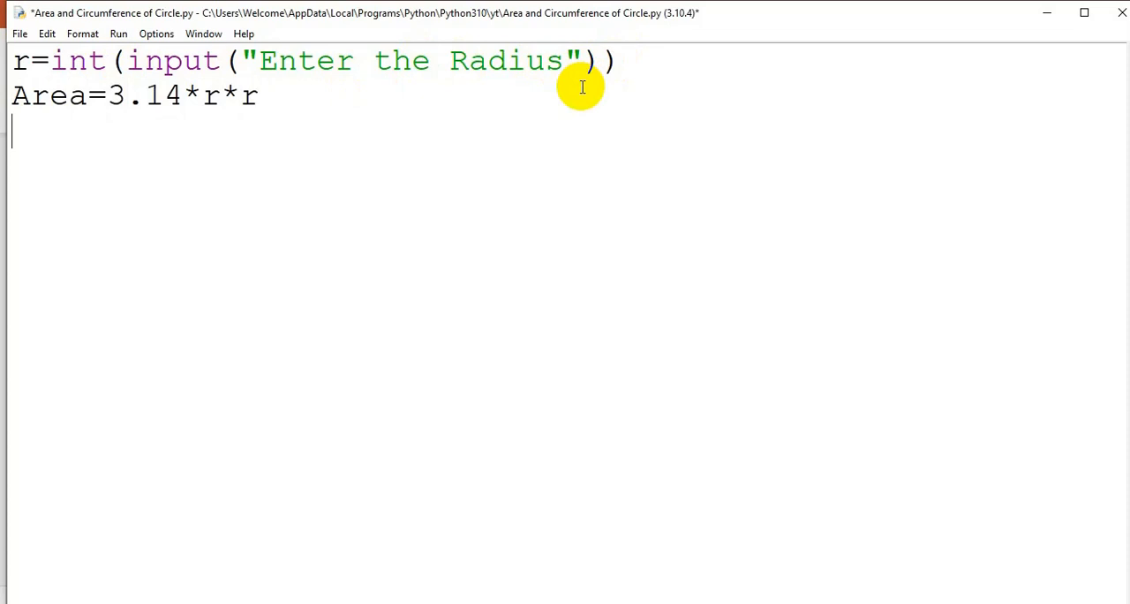
type("Cr")
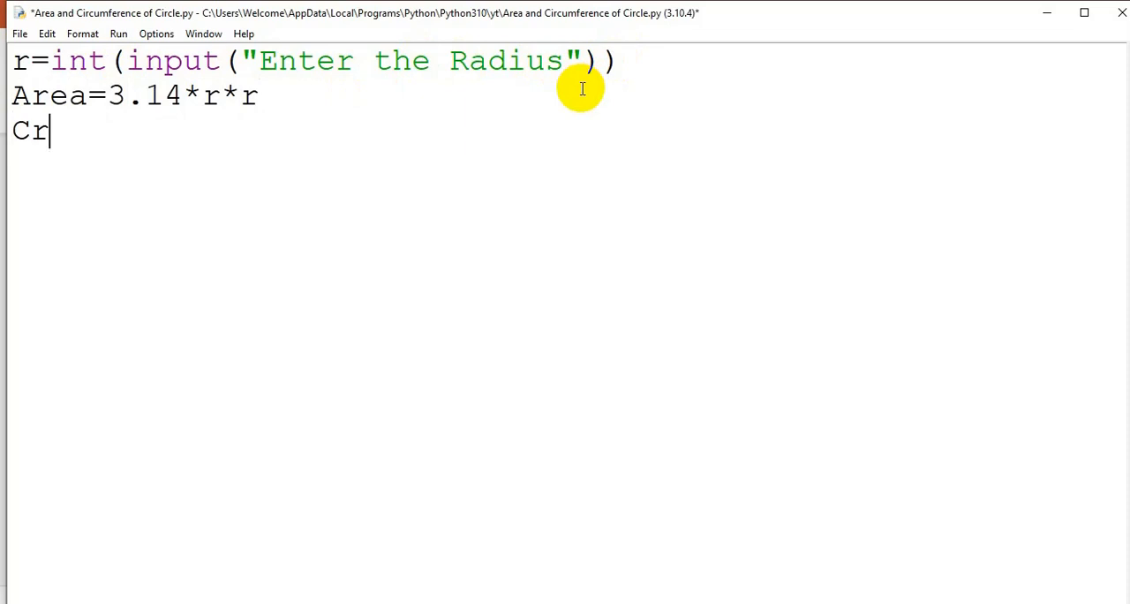
type("=")
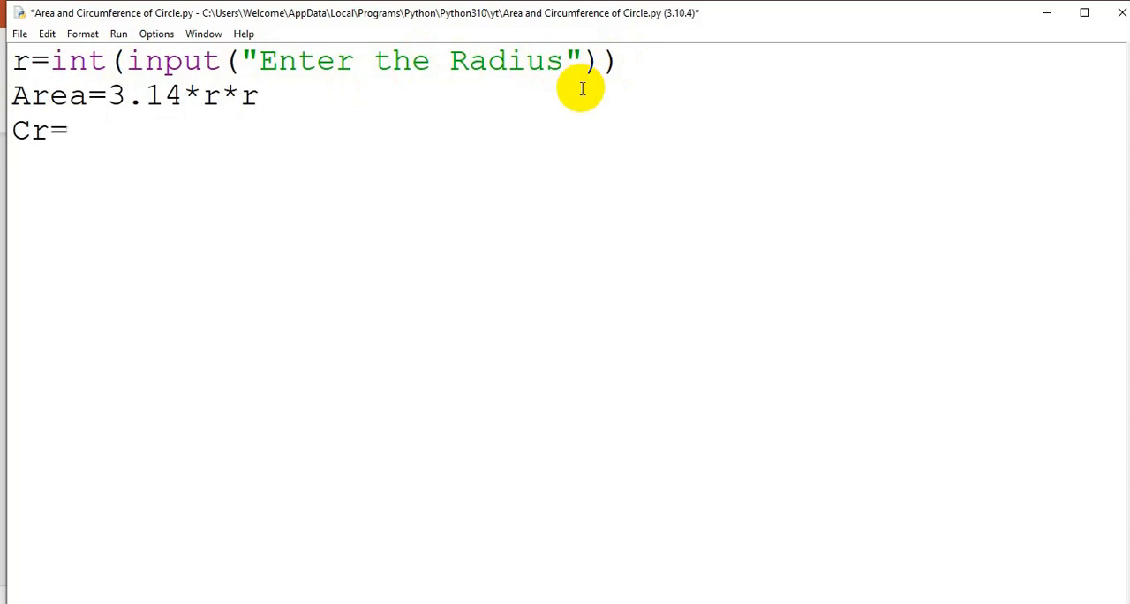
type("2*")
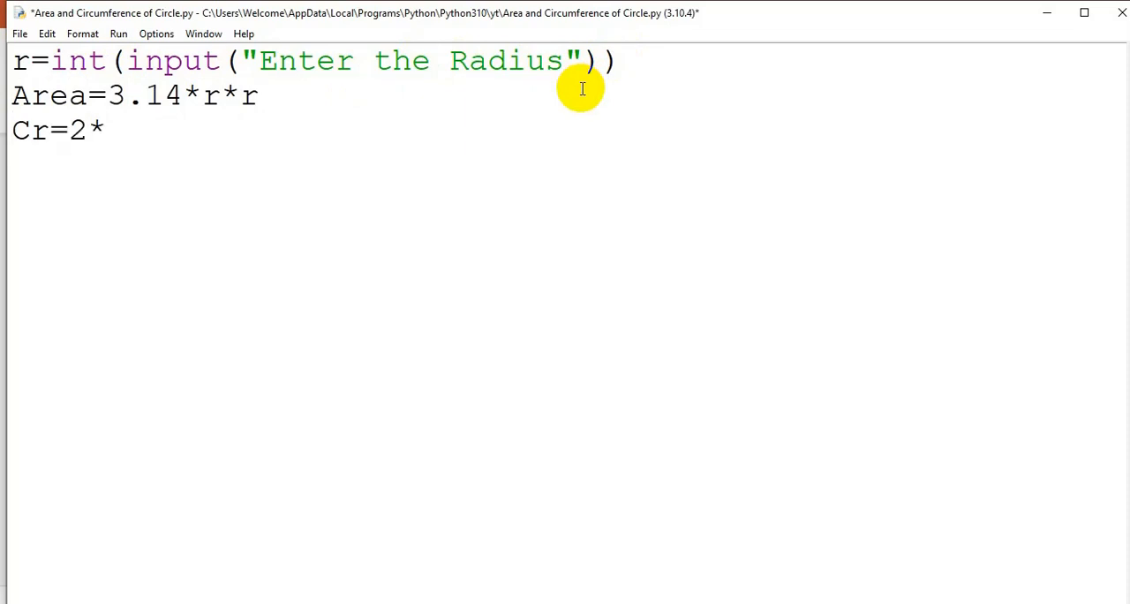
type("3.1")
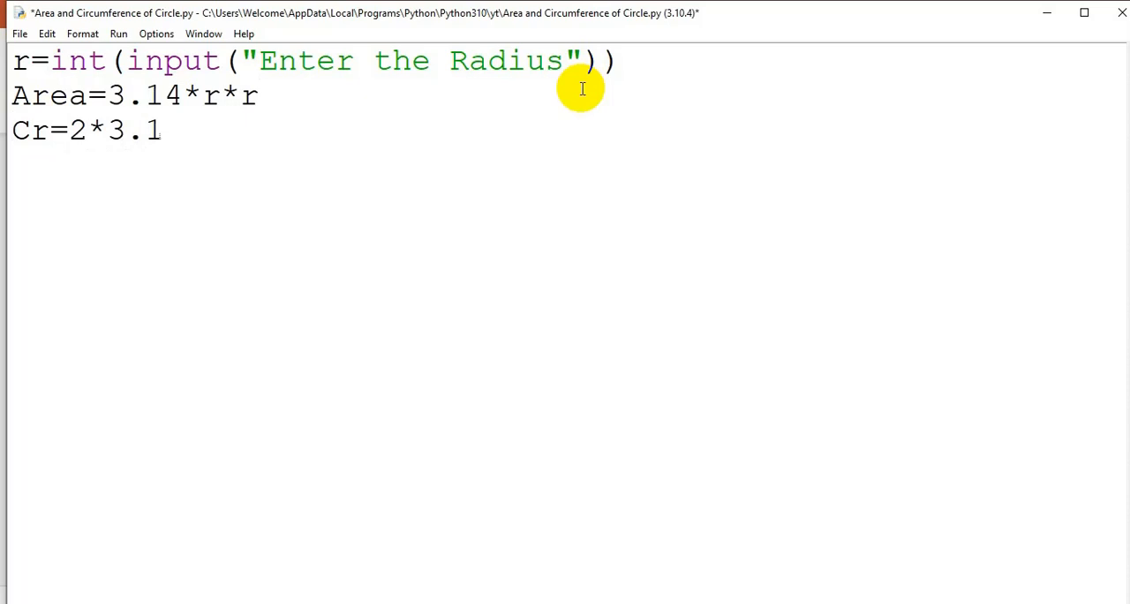
type("4*")
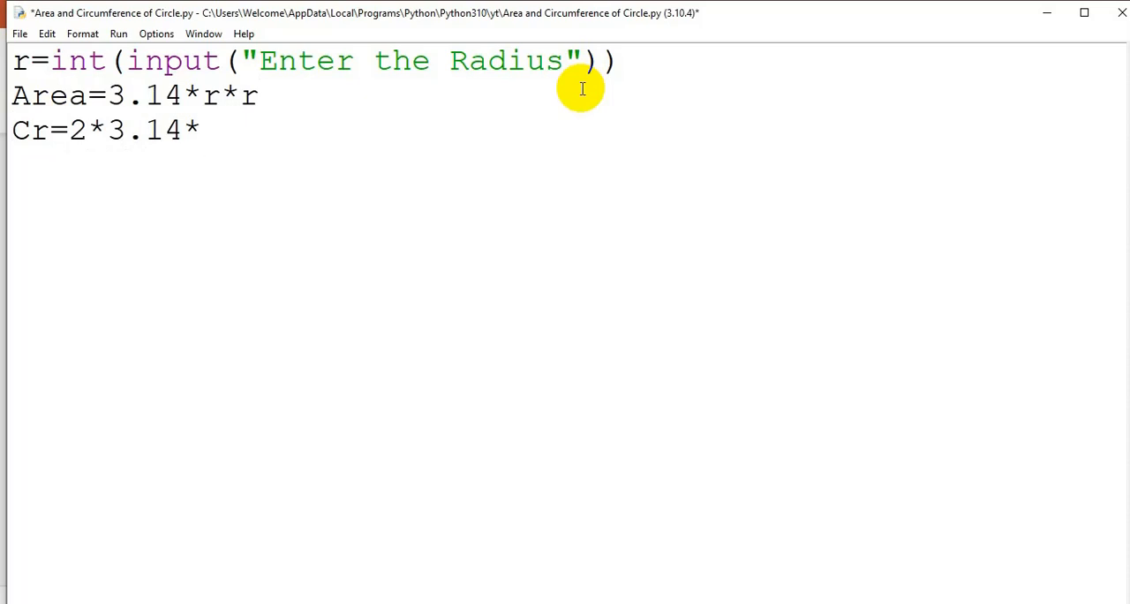
type("r")
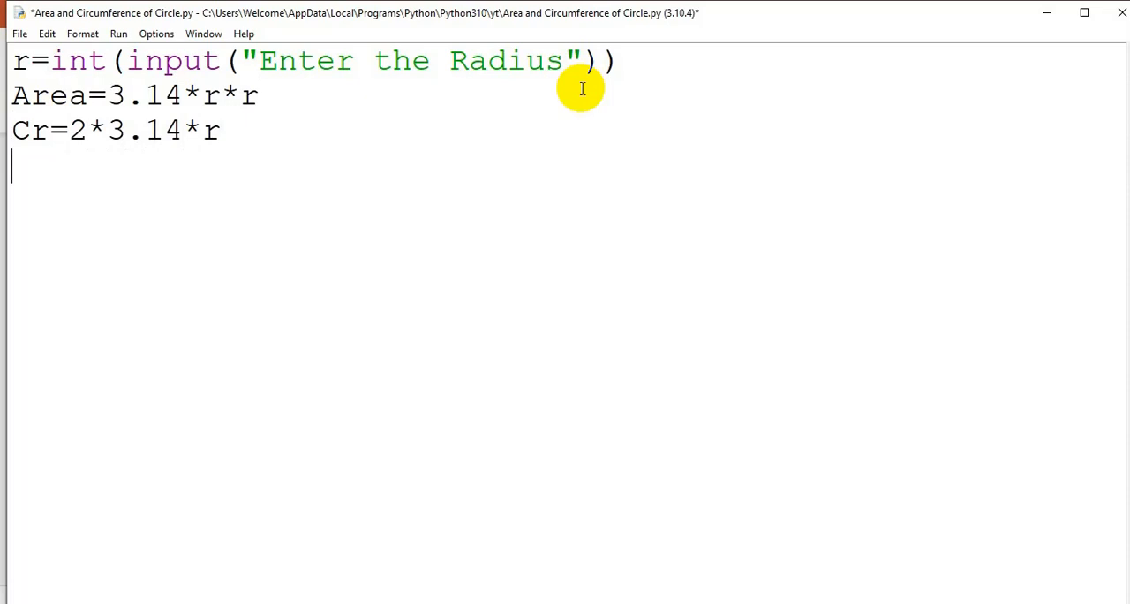
type("print(")
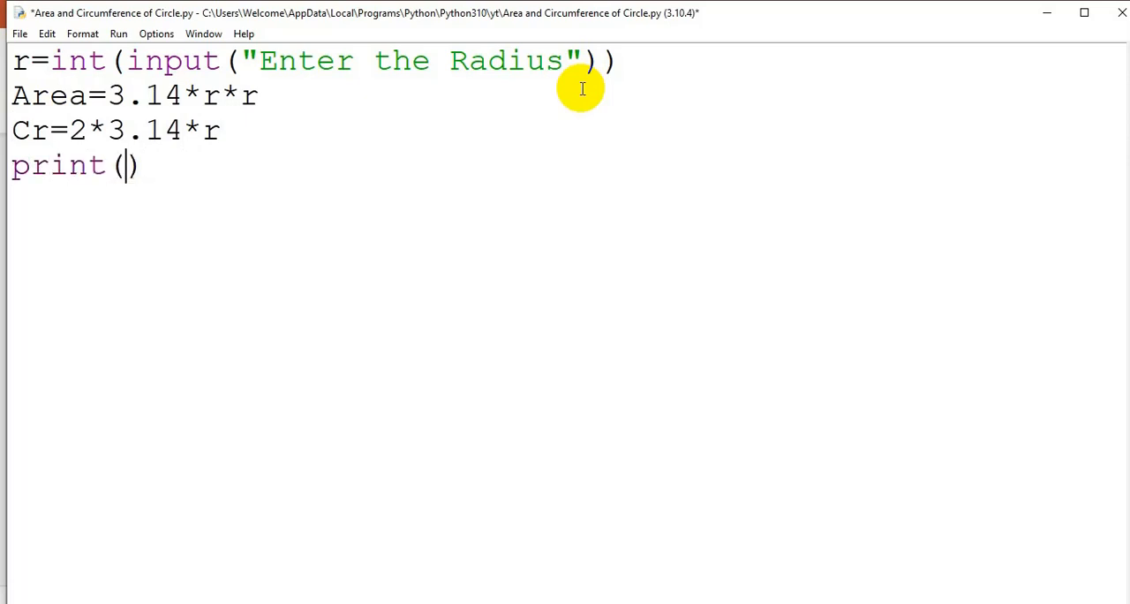
Step: Print "The Area of given Circle :" followed by the Area value
type("\"\"")
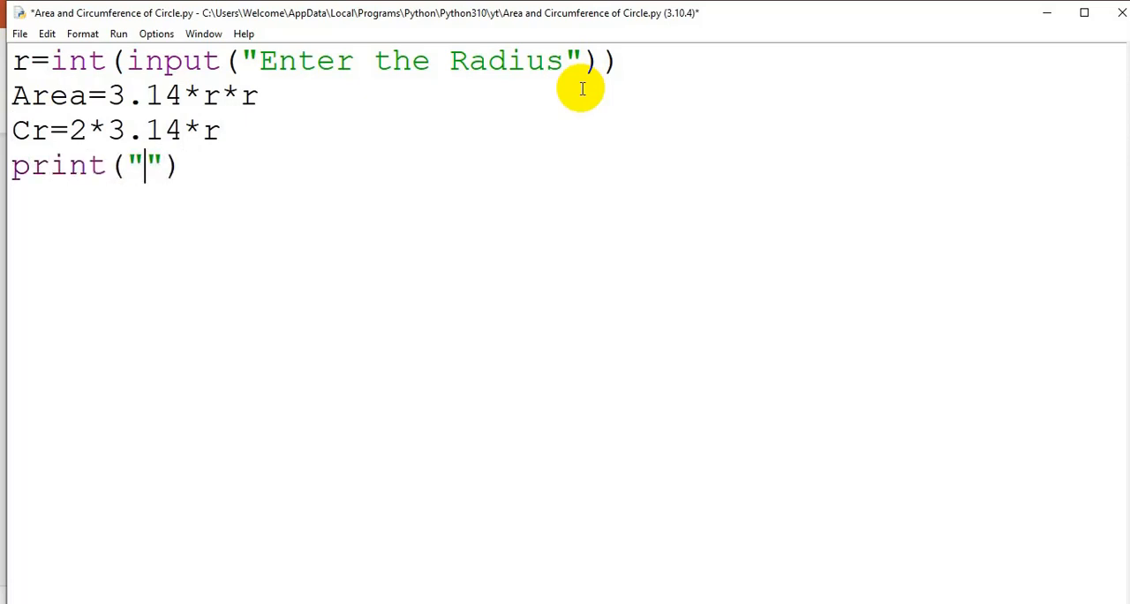
type("The")
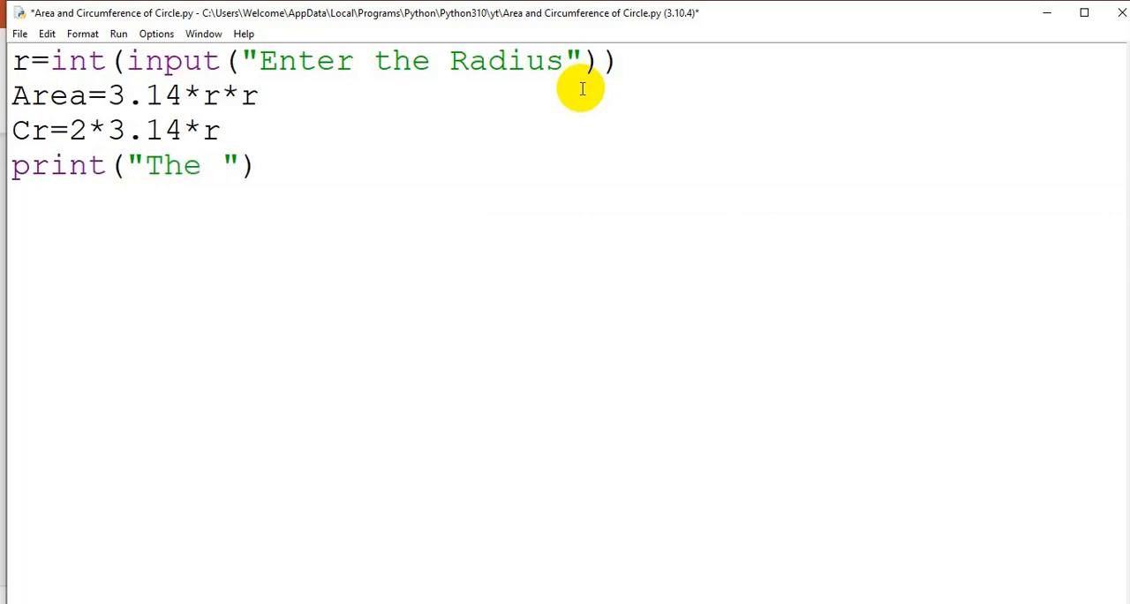
type("Area of")
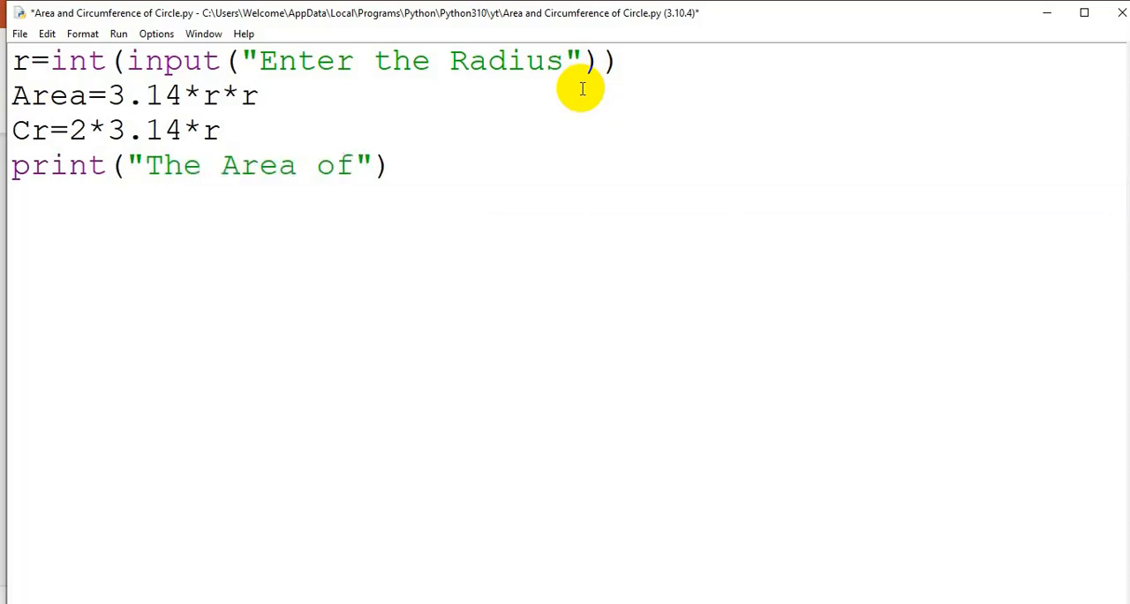
type("given Circle :")
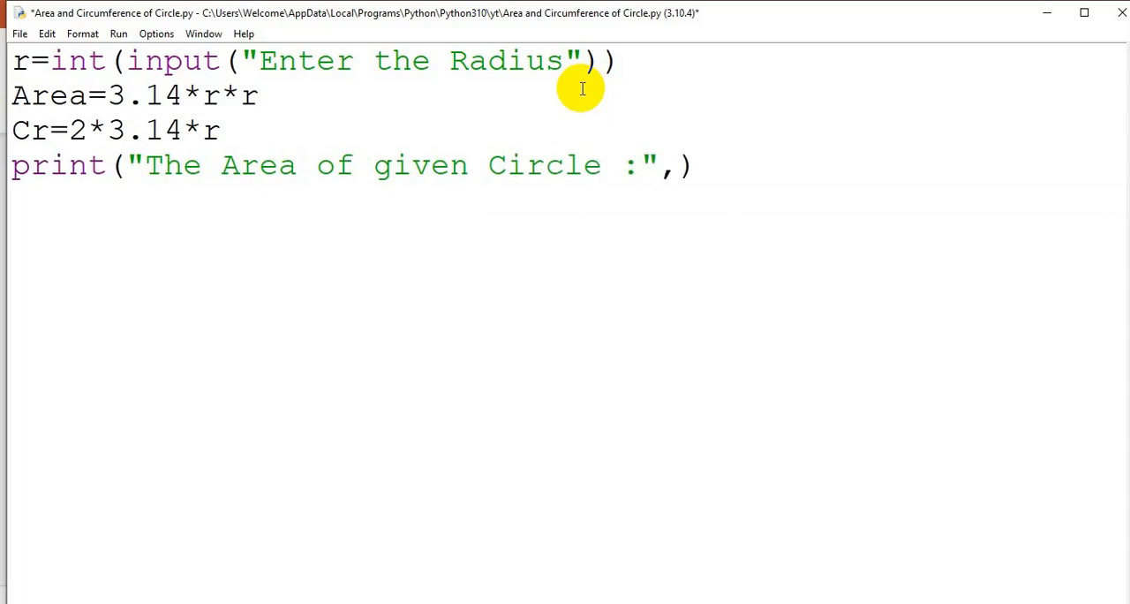
type("Area")
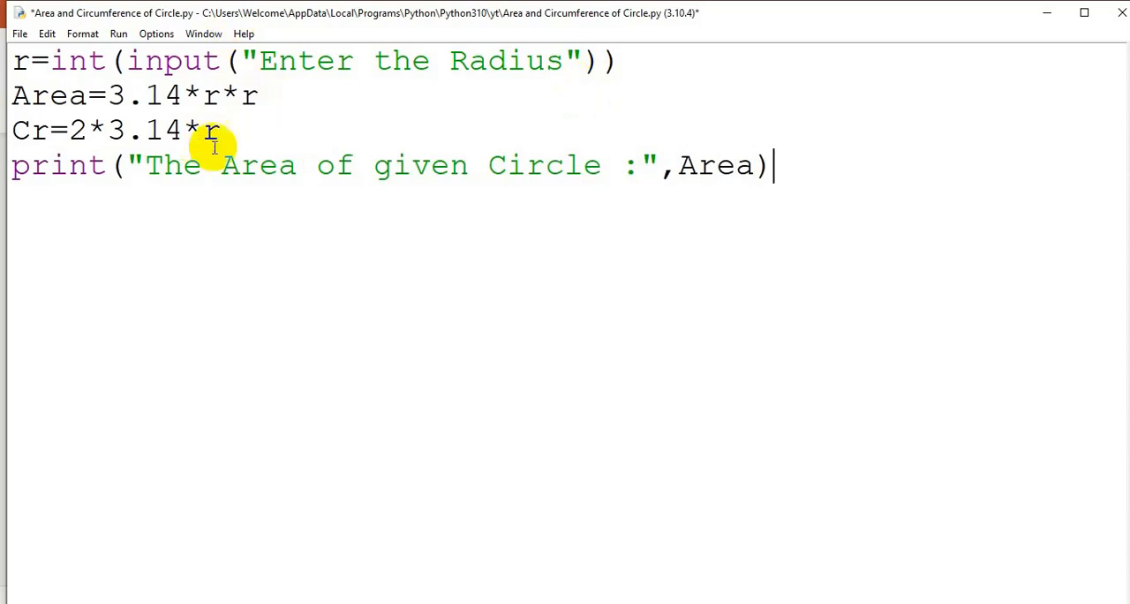
mouse_move(543, 166)
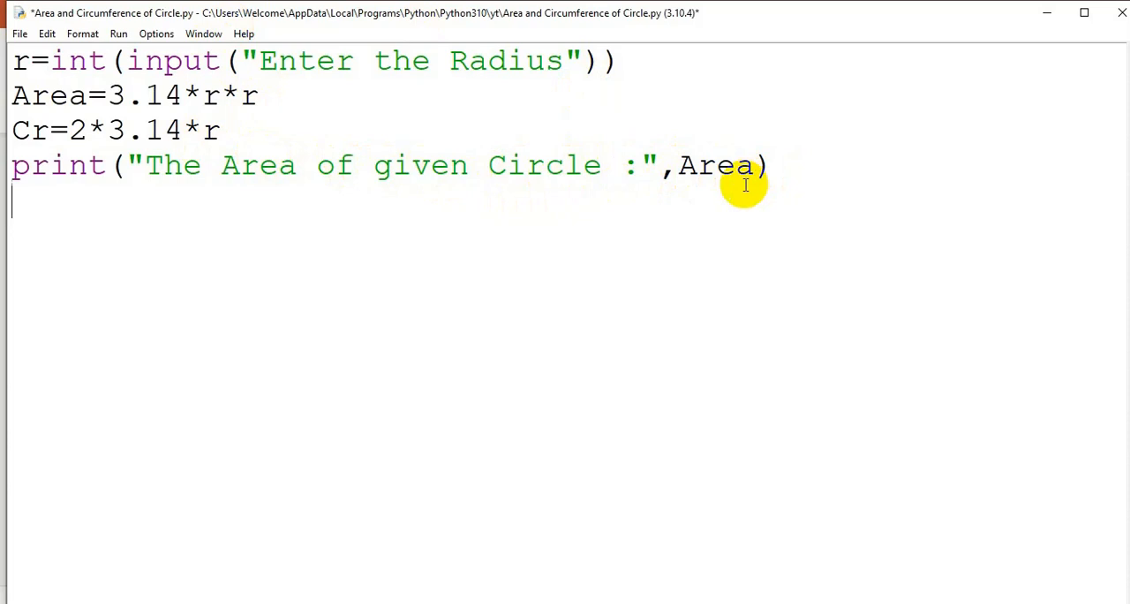
Step: Print "The Circumference of given Circle :" followed by the Cr value
type("print()")
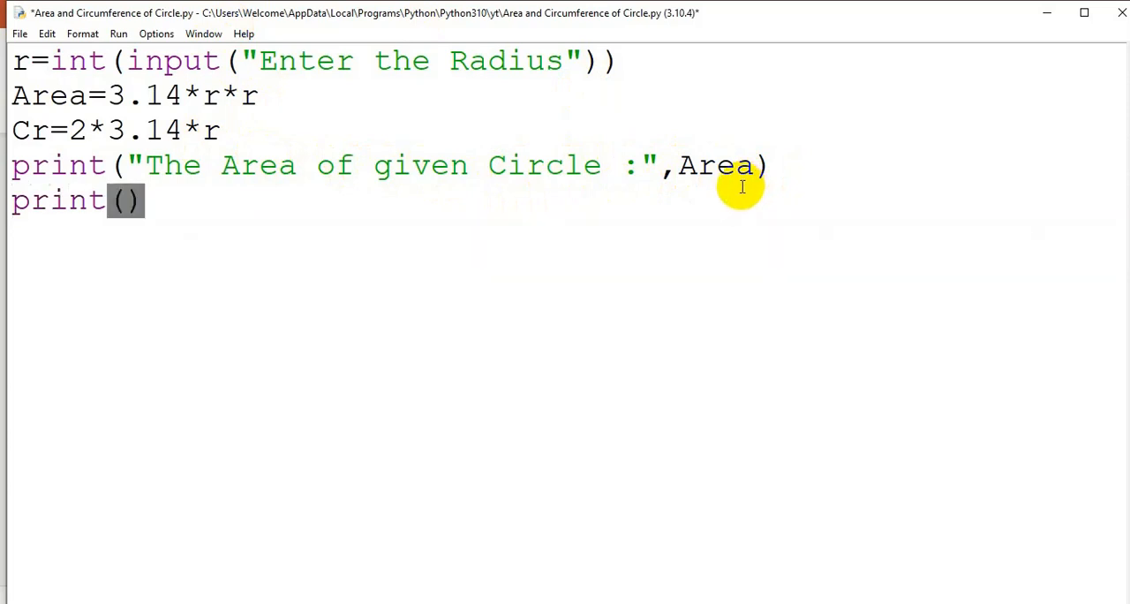
type("\"\"")
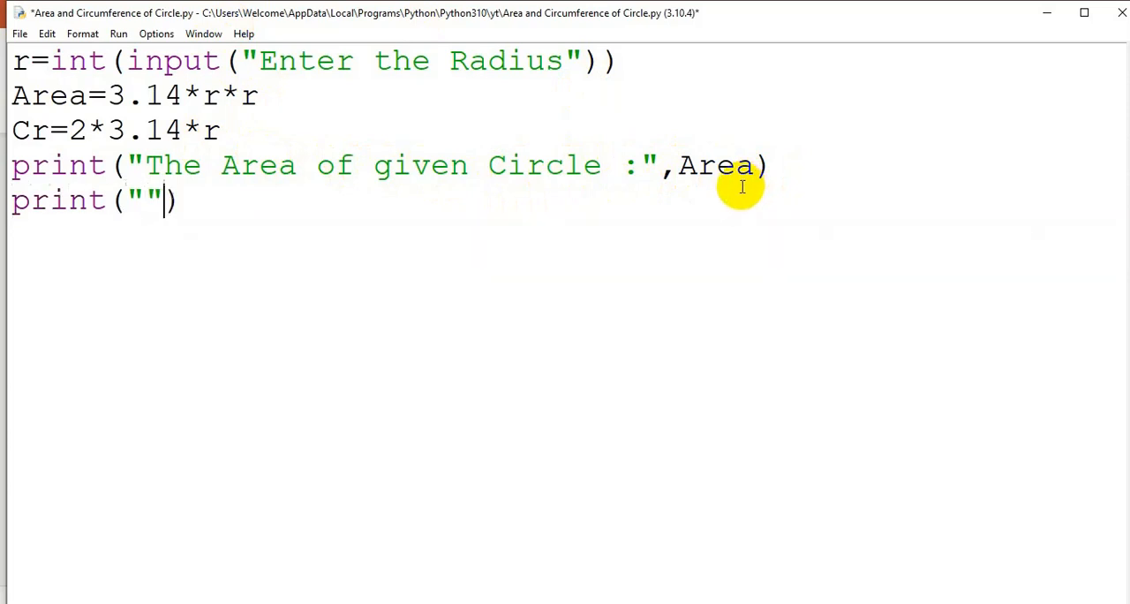
type("The")
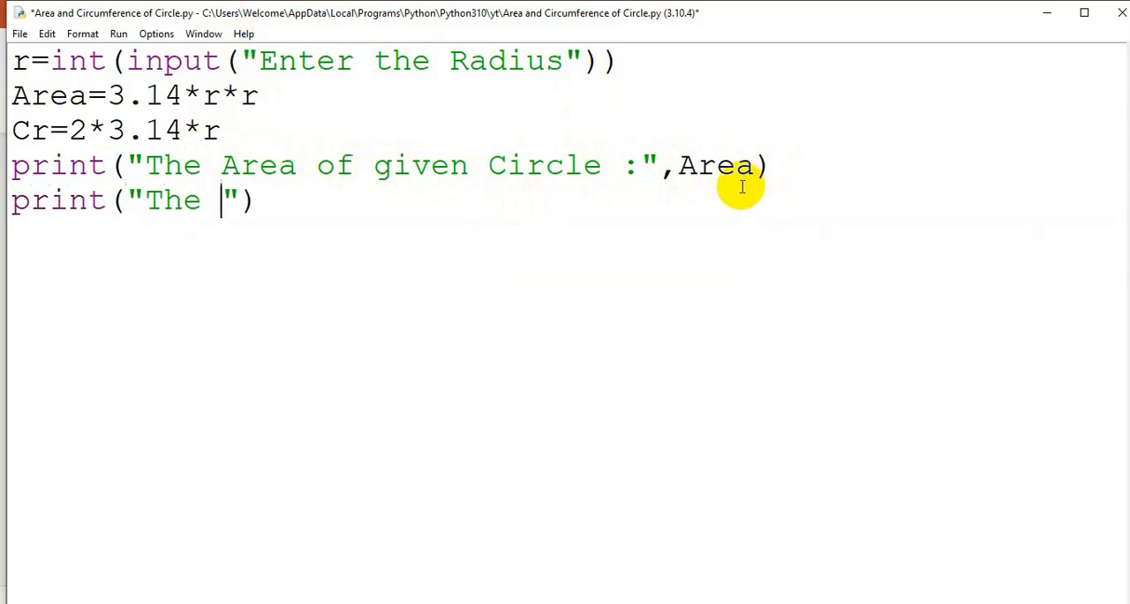
type("Circum")
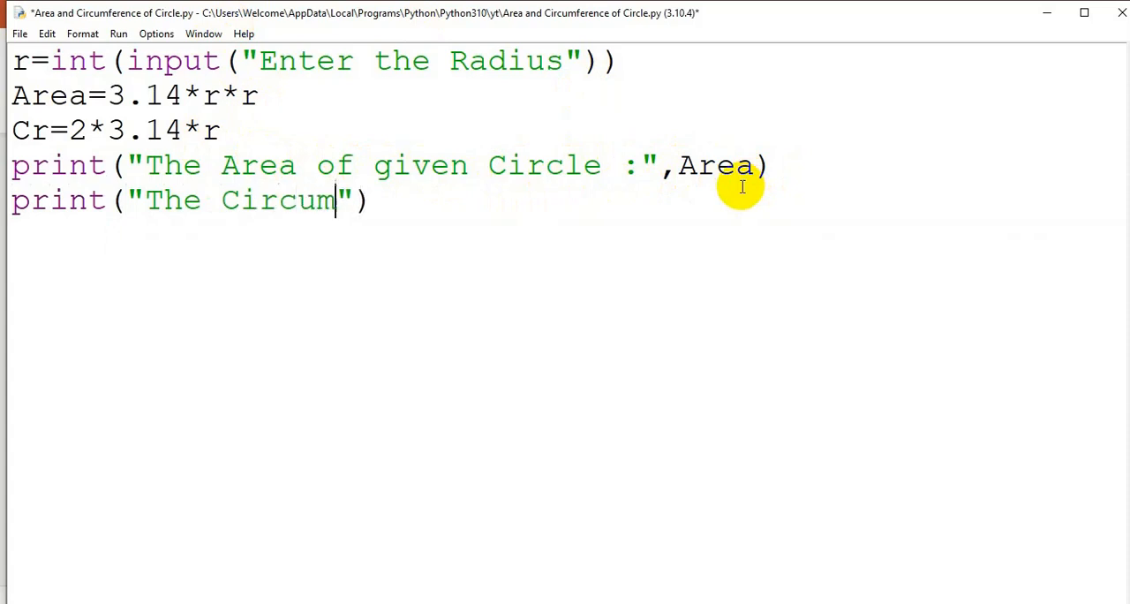
type("ference")
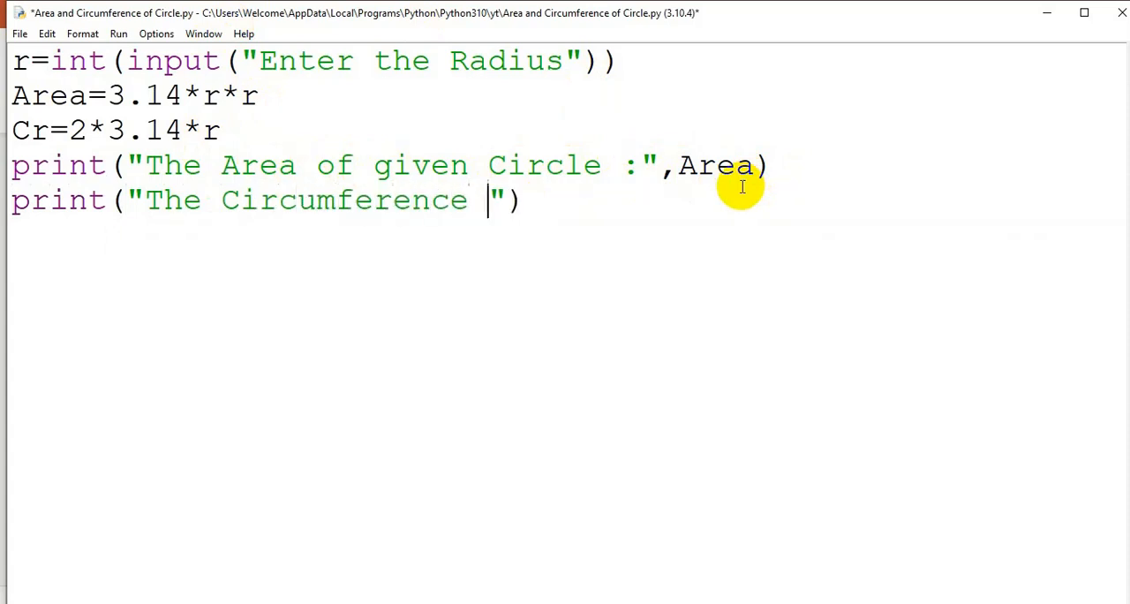
type("of giv")
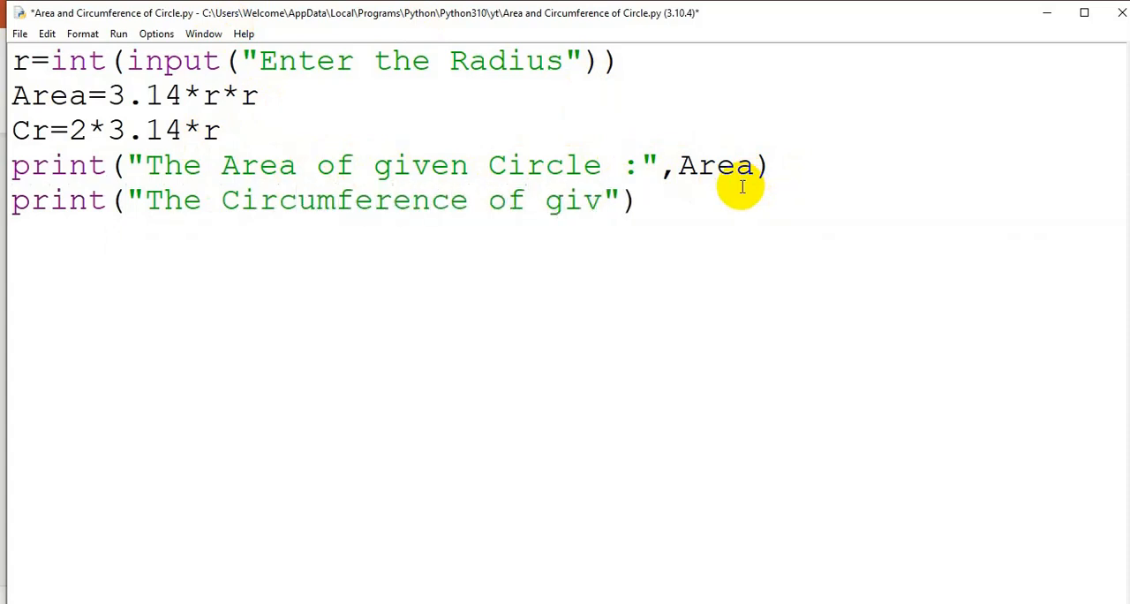
type("en Circl")
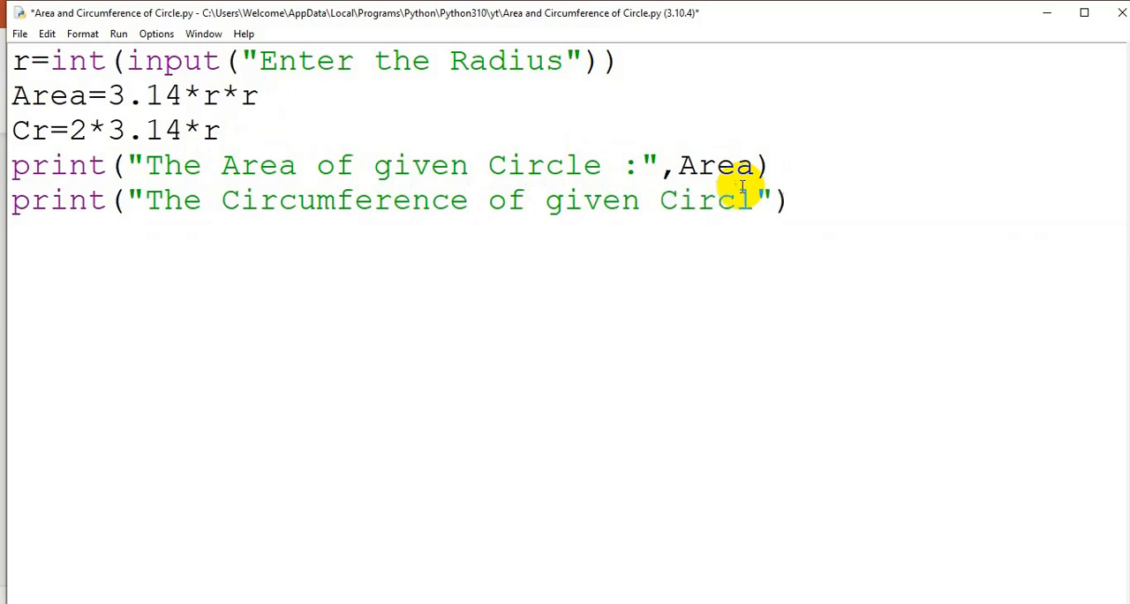
type("e :")
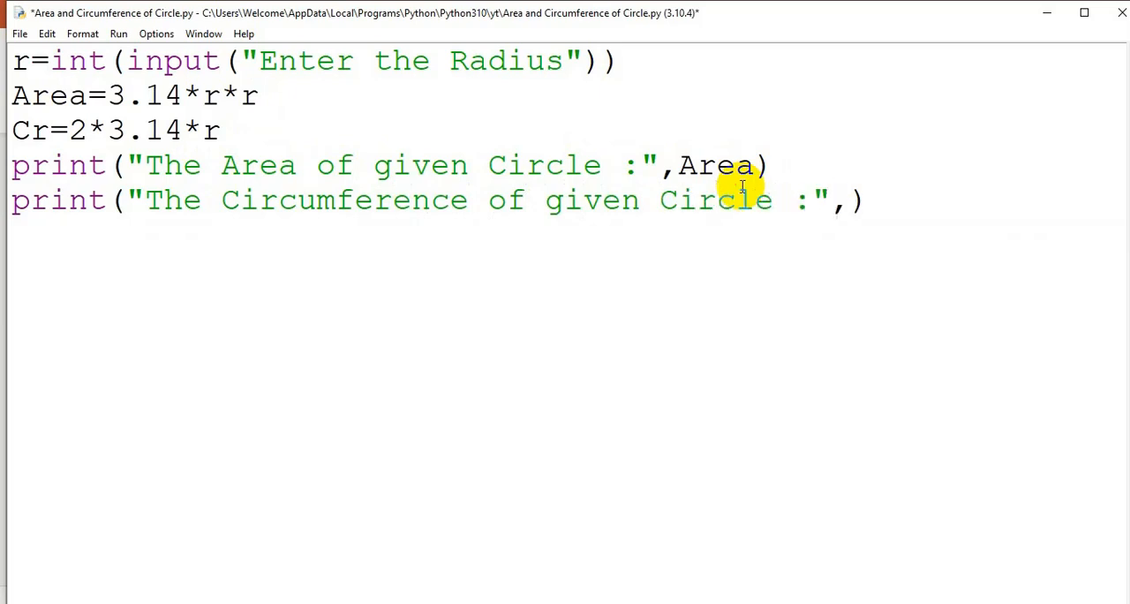
type("Cr")
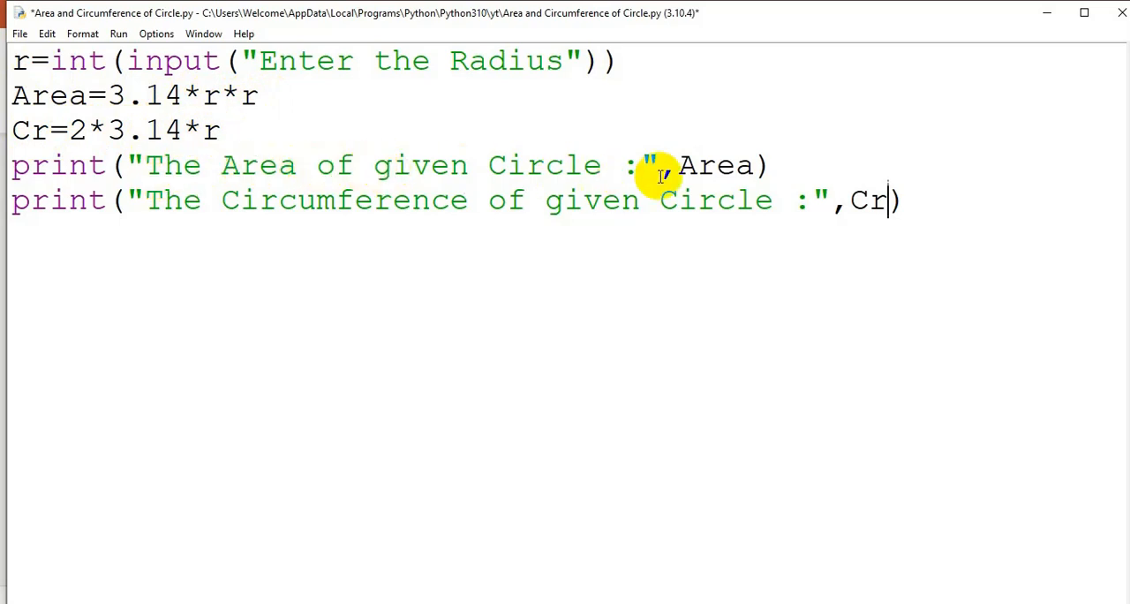
mouse_move(728, 168)
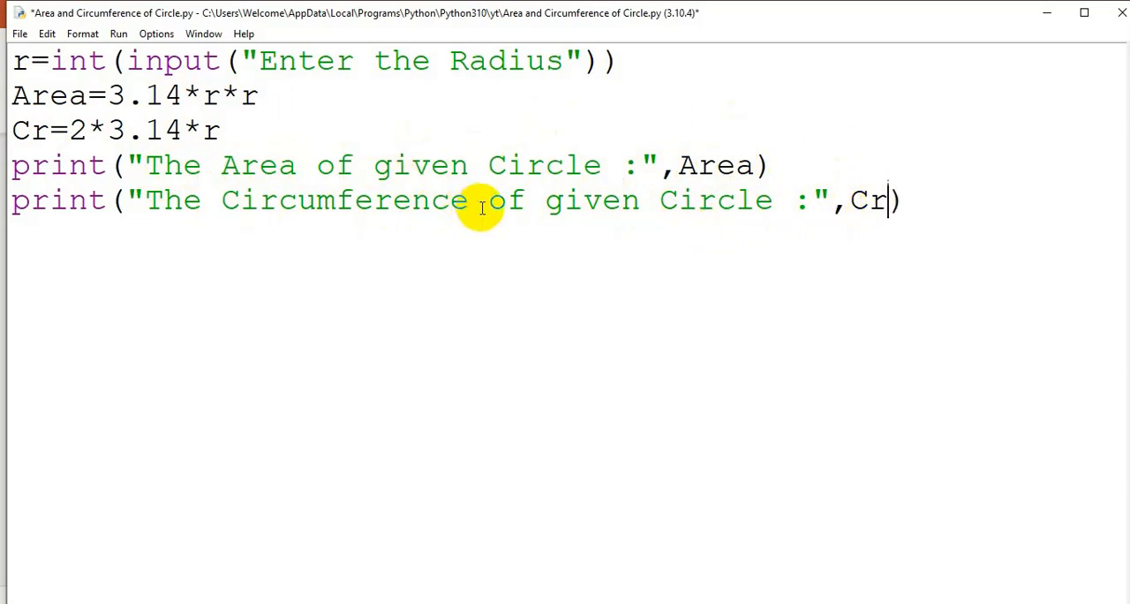
mouse_move(133, 164)
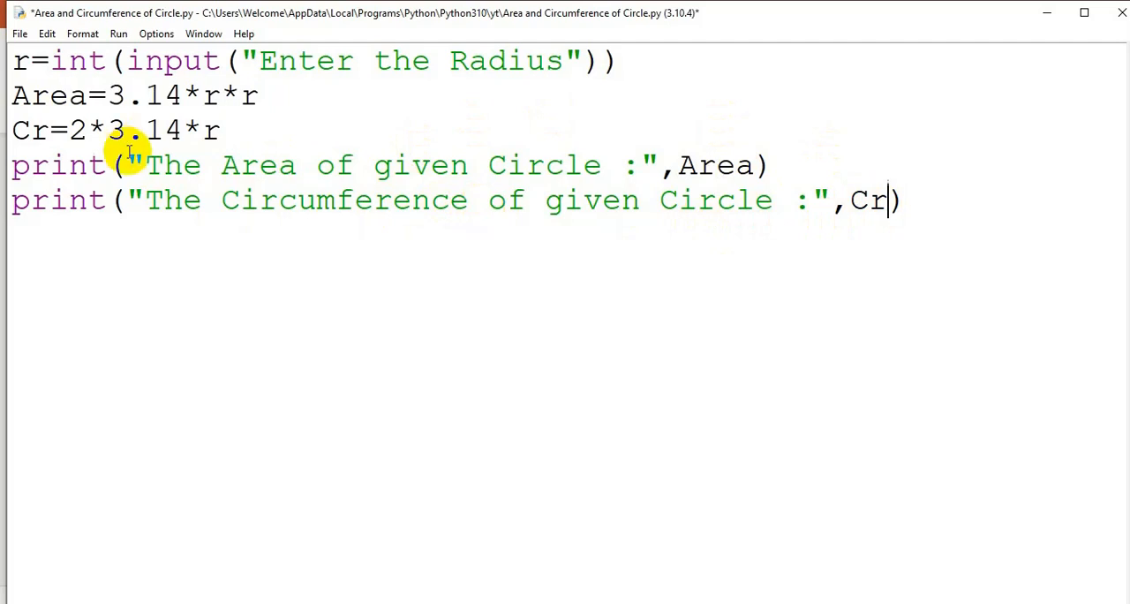
Step: Save the circle script via File > Save and run it with Run Module
left_click(18, 34)
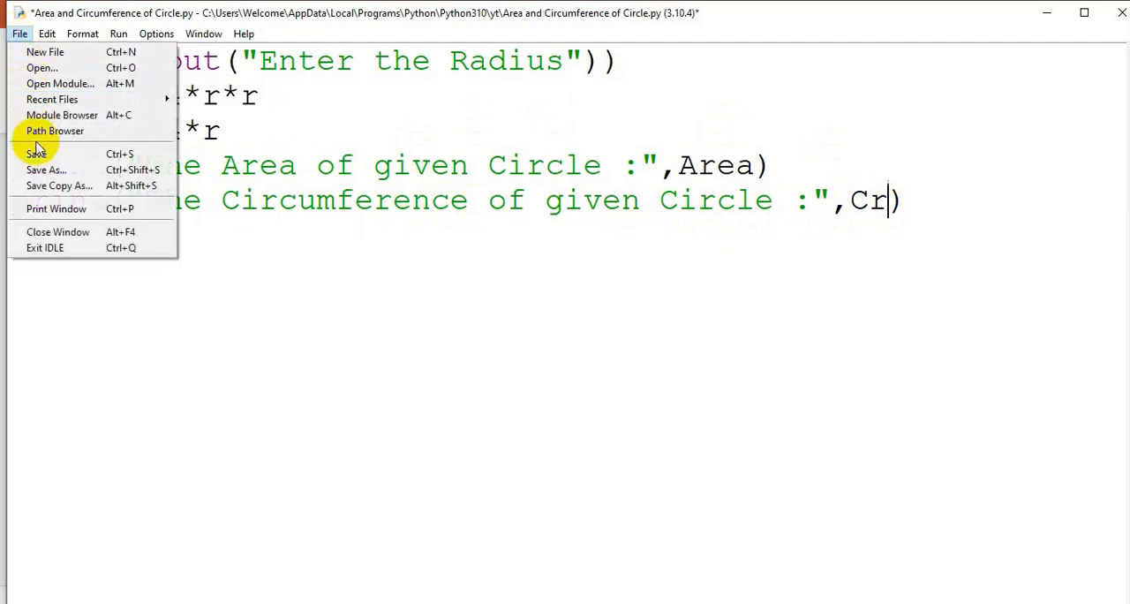
left_click(36, 154)
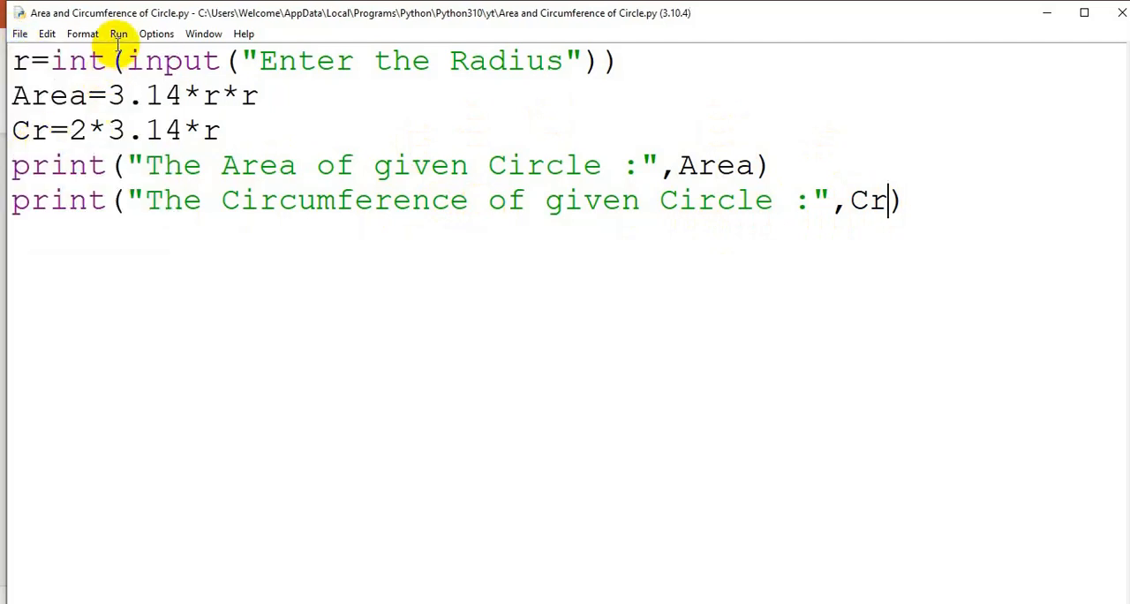
left_click(118, 34)
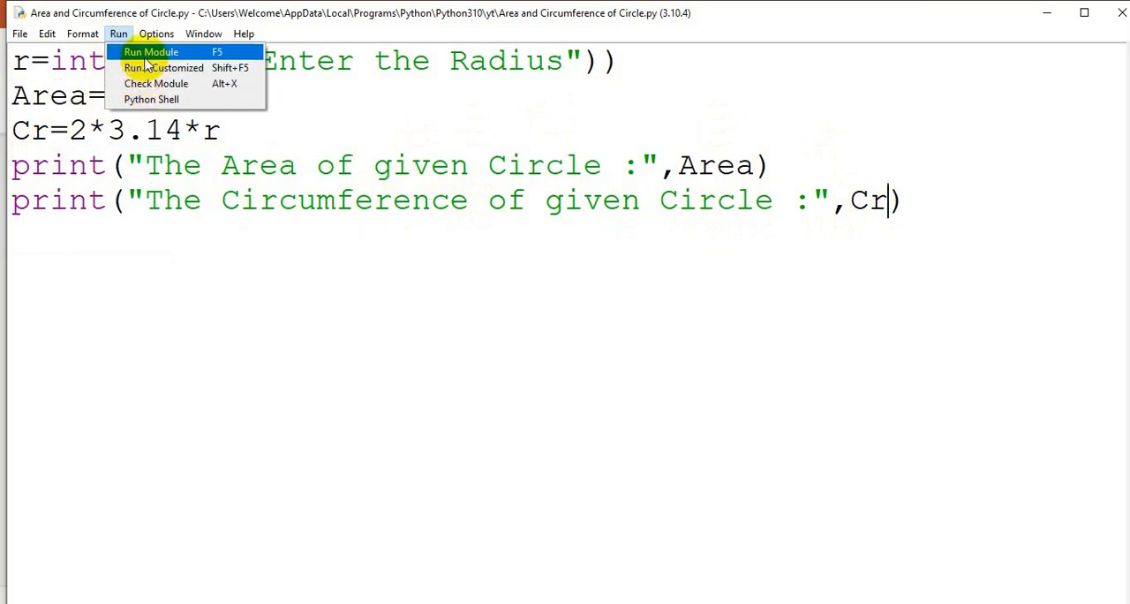
left_click(151, 51)
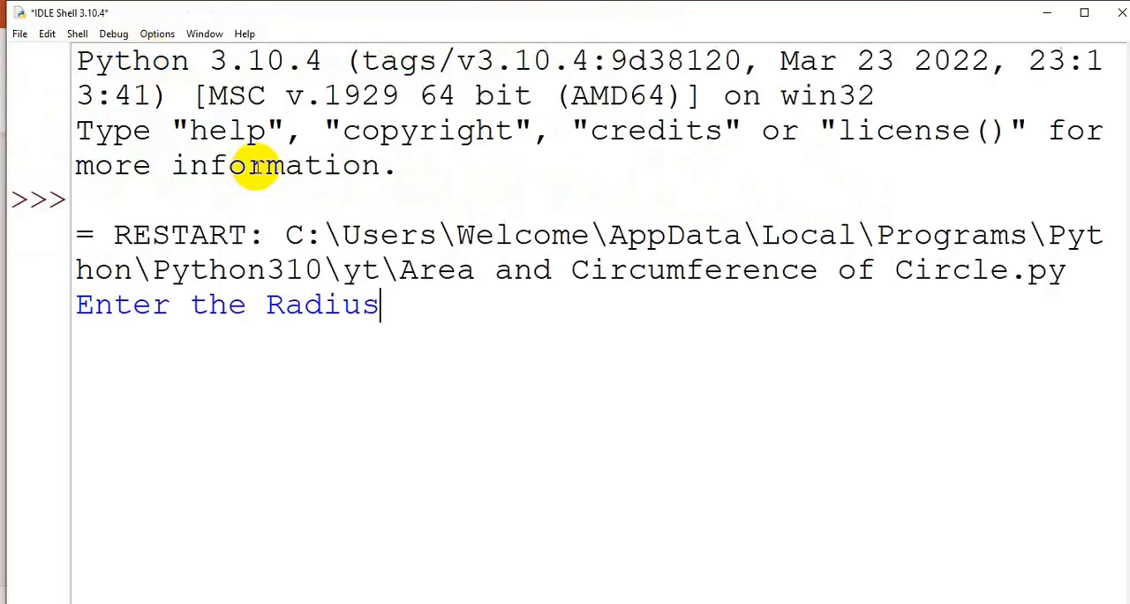
Step: Enter radius 12, yielding area 452.1599999999997 and circumference 75.36
type("12")
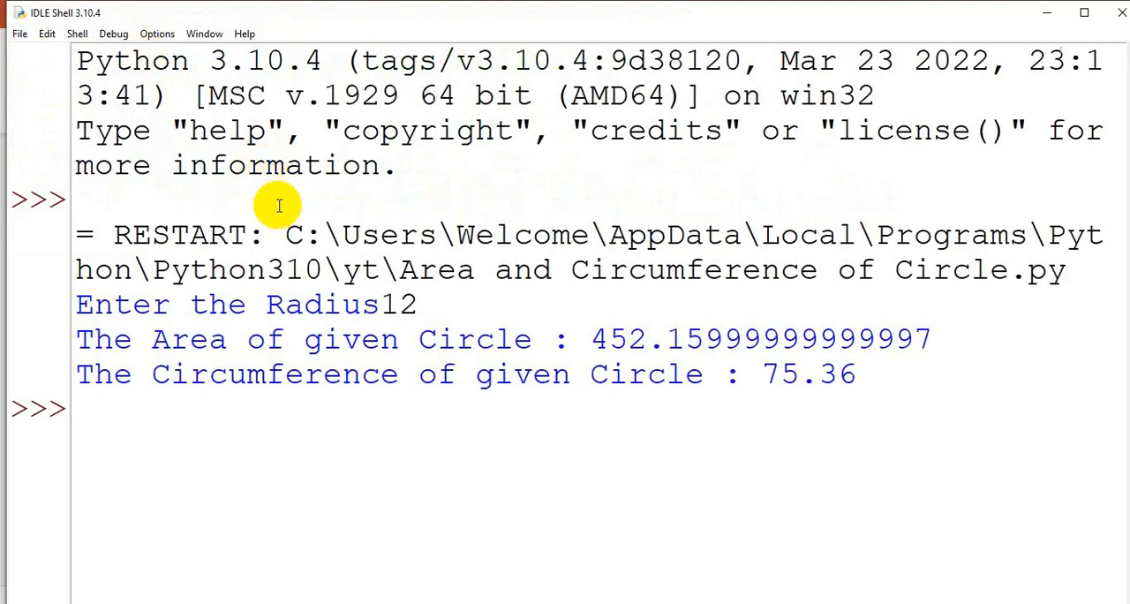
mouse_move(477, 339)
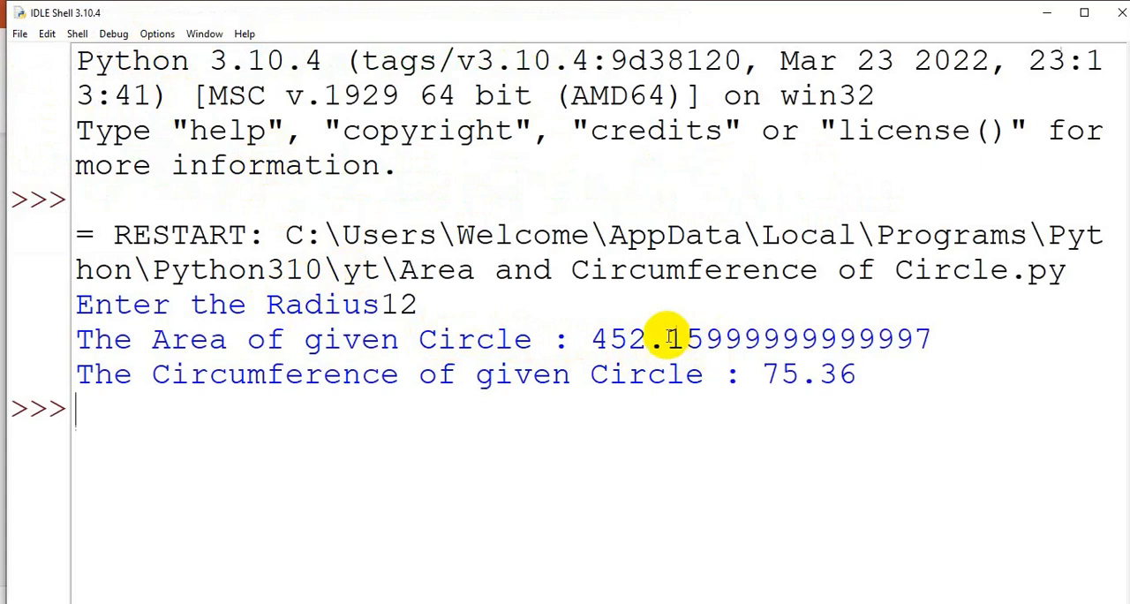
mouse_move(644, 395)
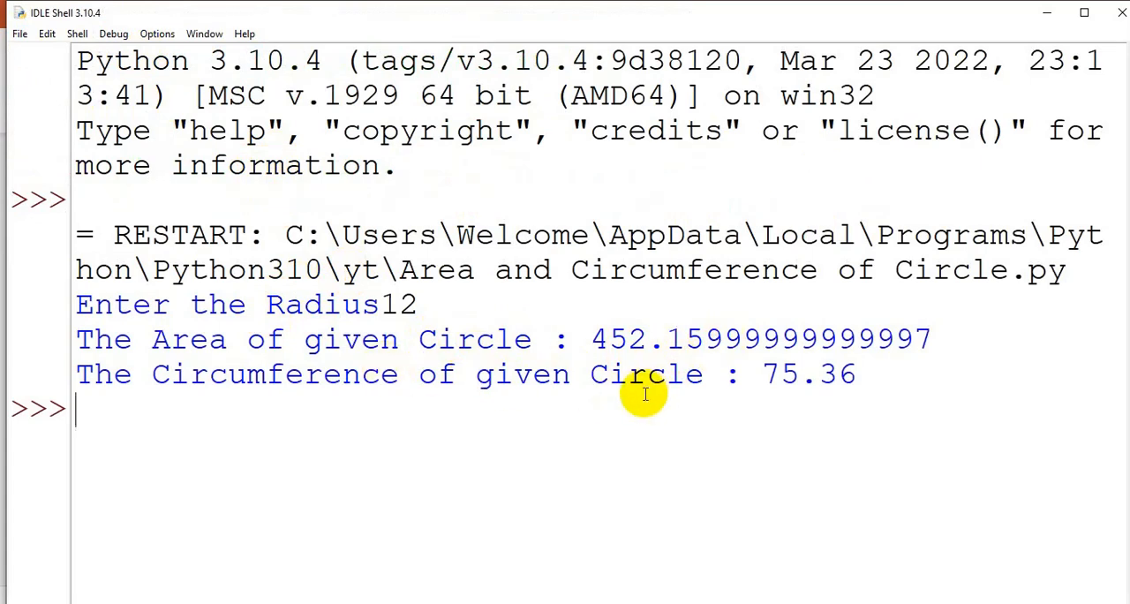
mouse_move(653, 385)
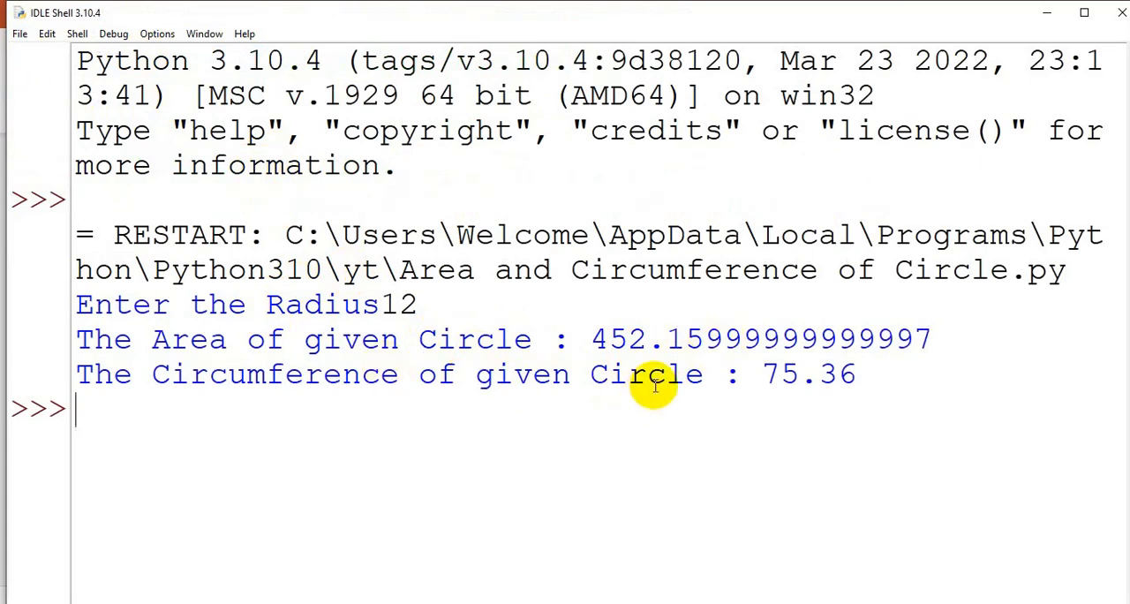